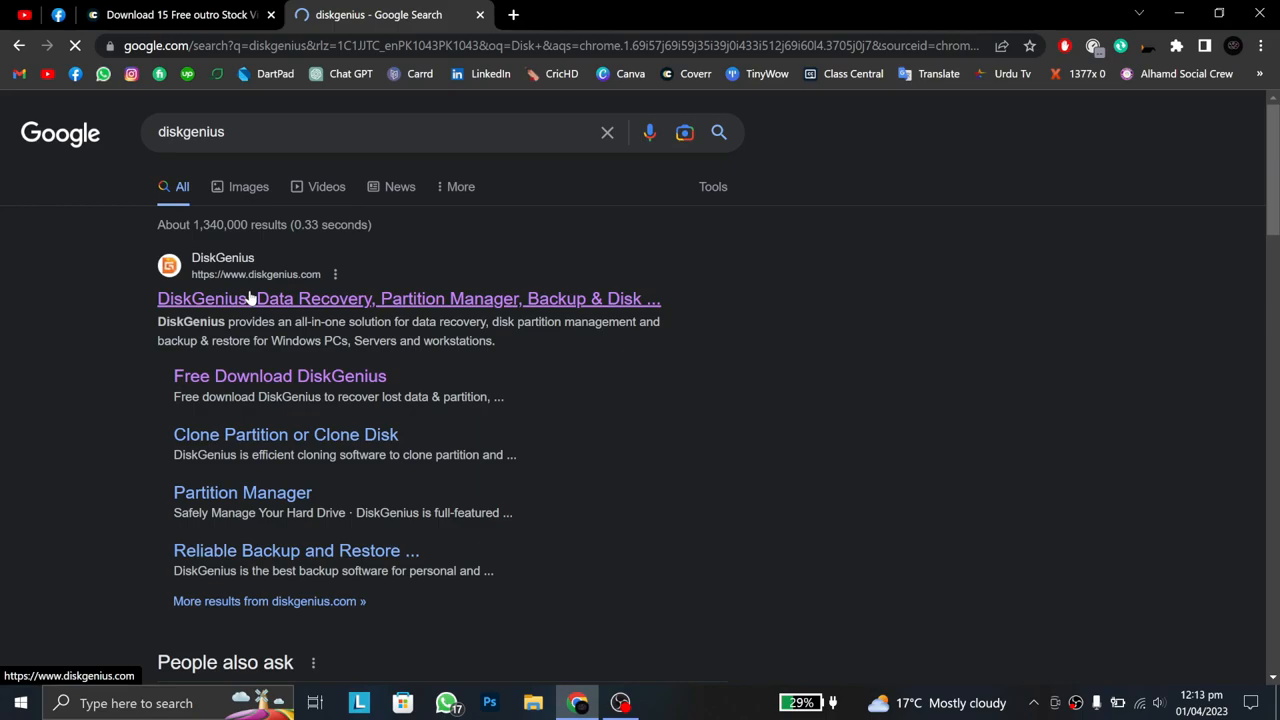
Go to the DiskGenius website from the Google results and download the DGEngSetup5501488 installer.
{"action": "left_click", "coordinate": [280, 375]}
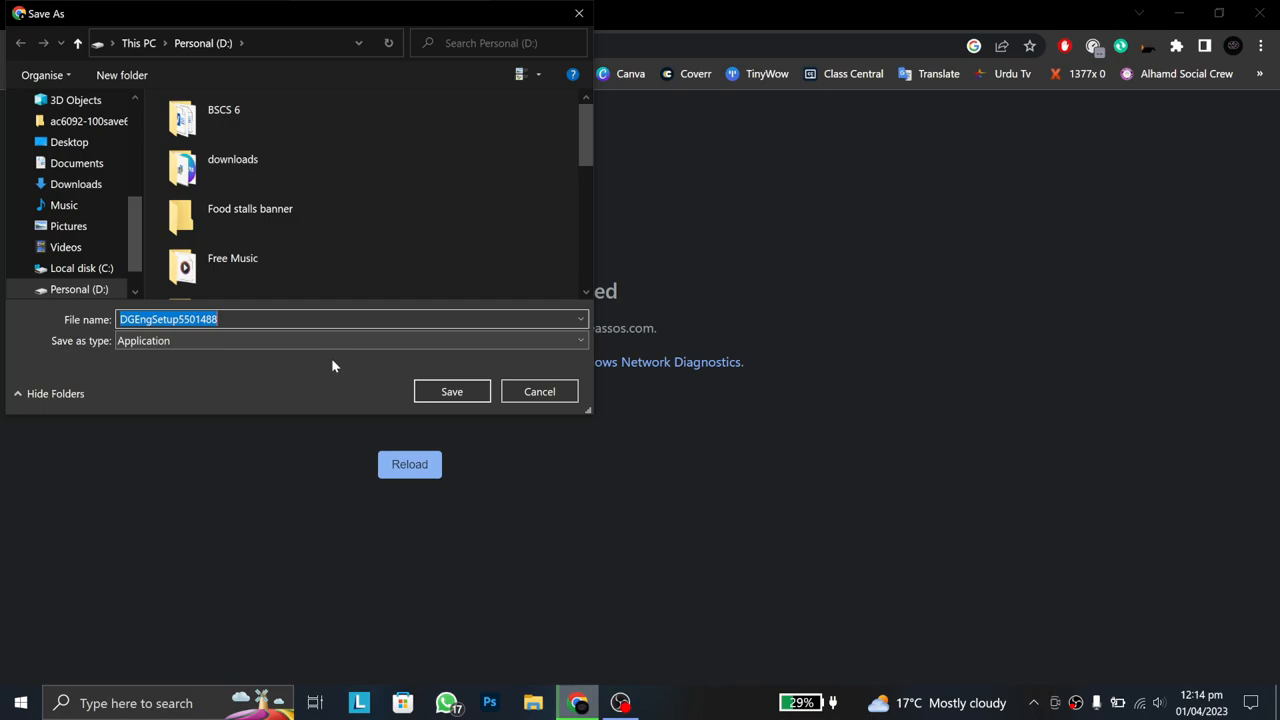
Save the DGEngSetup5501488 installer to the downloads folder on Personal (D:).
{"action": "left_click", "coordinate": [451, 391]}
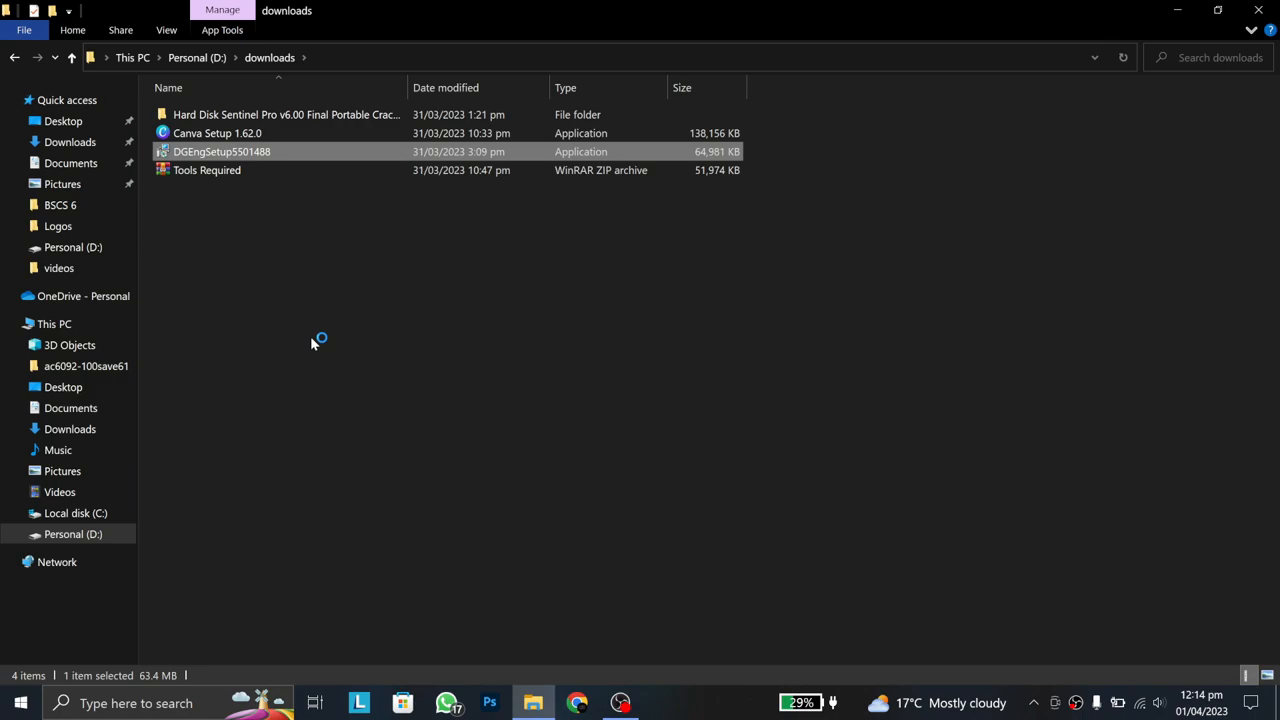
{"action": "mouse_move", "coordinate": [286, 305]}
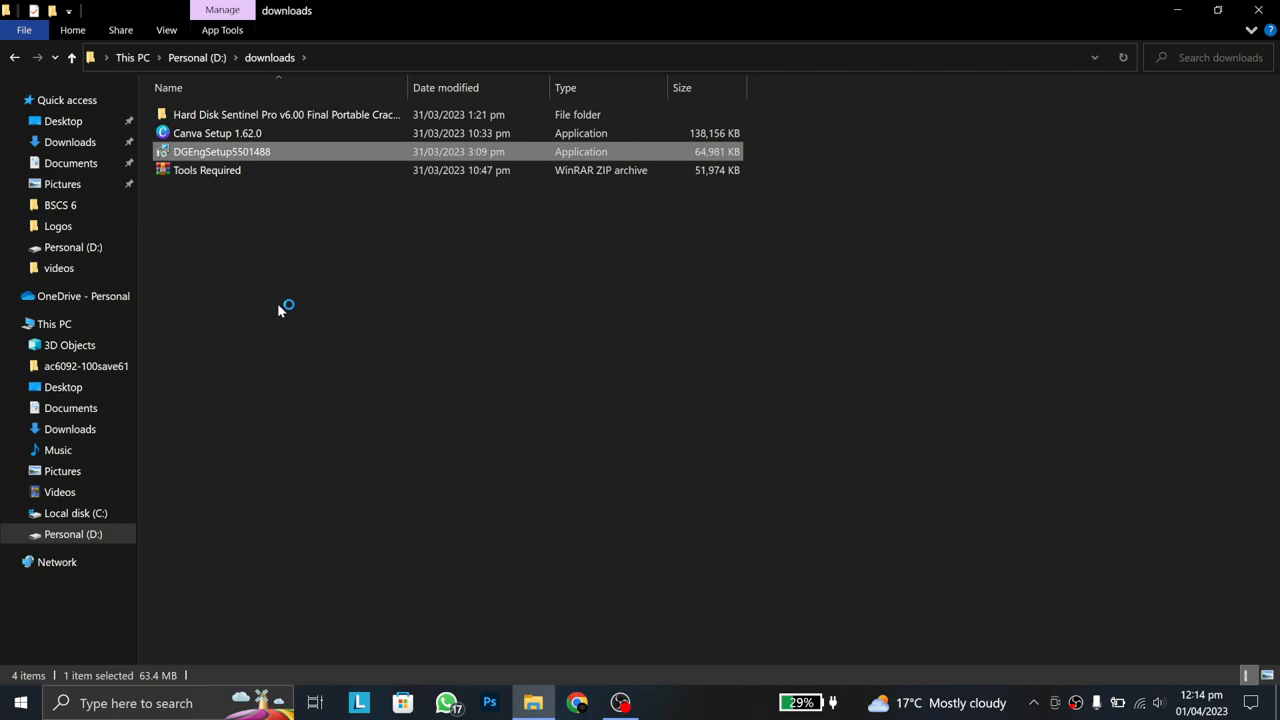
Run DGEngSetup5501488 so DiskGenius installs and lists the 238GB SSD's partitions.
{"action": "double_click", "coordinate": [221, 151]}
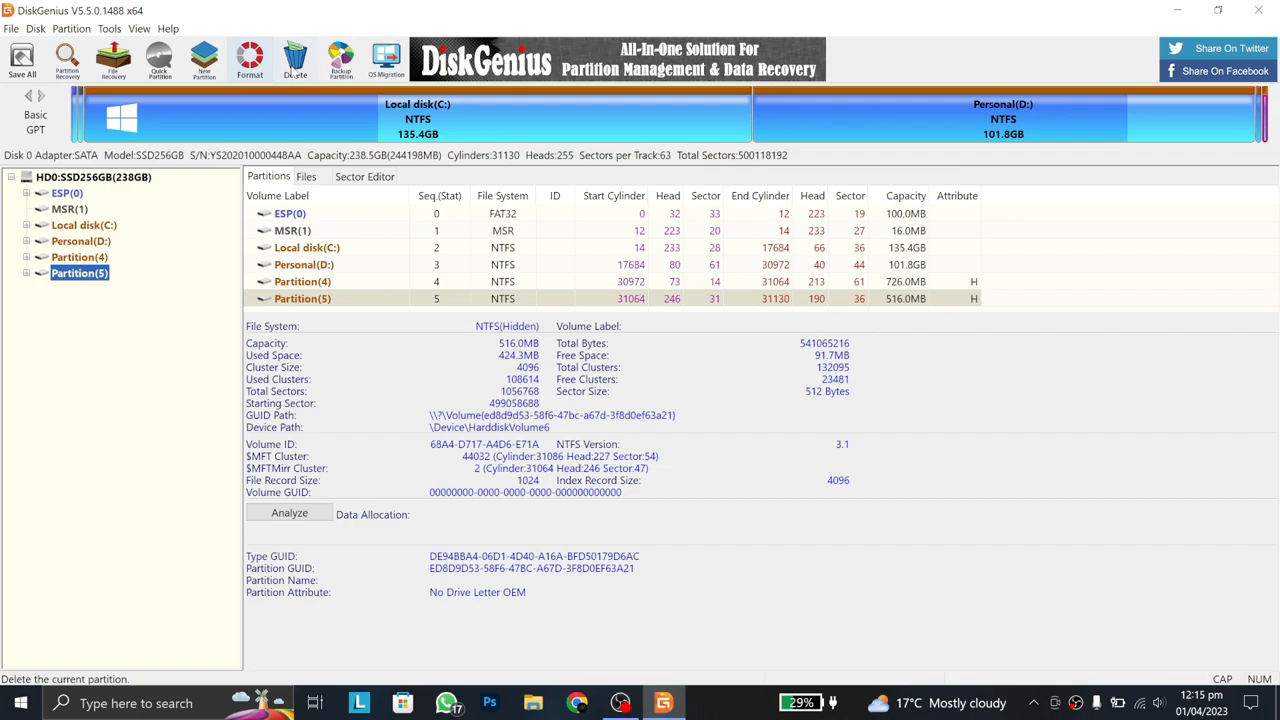
Launch Verify Or Repair Bad Sectors for the 238GB SSD from the Disk menu.
{"action": "left_click", "coordinate": [35, 28]}
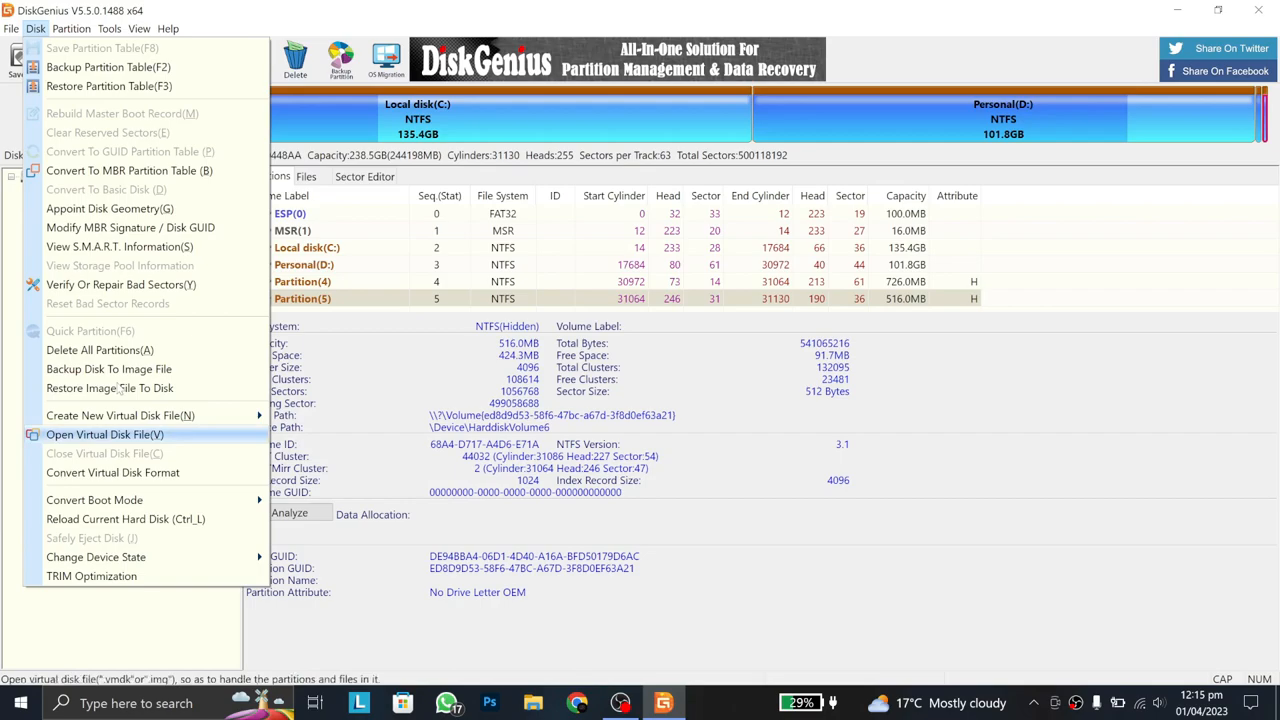
{"action": "left_click", "coordinate": [109, 28]}
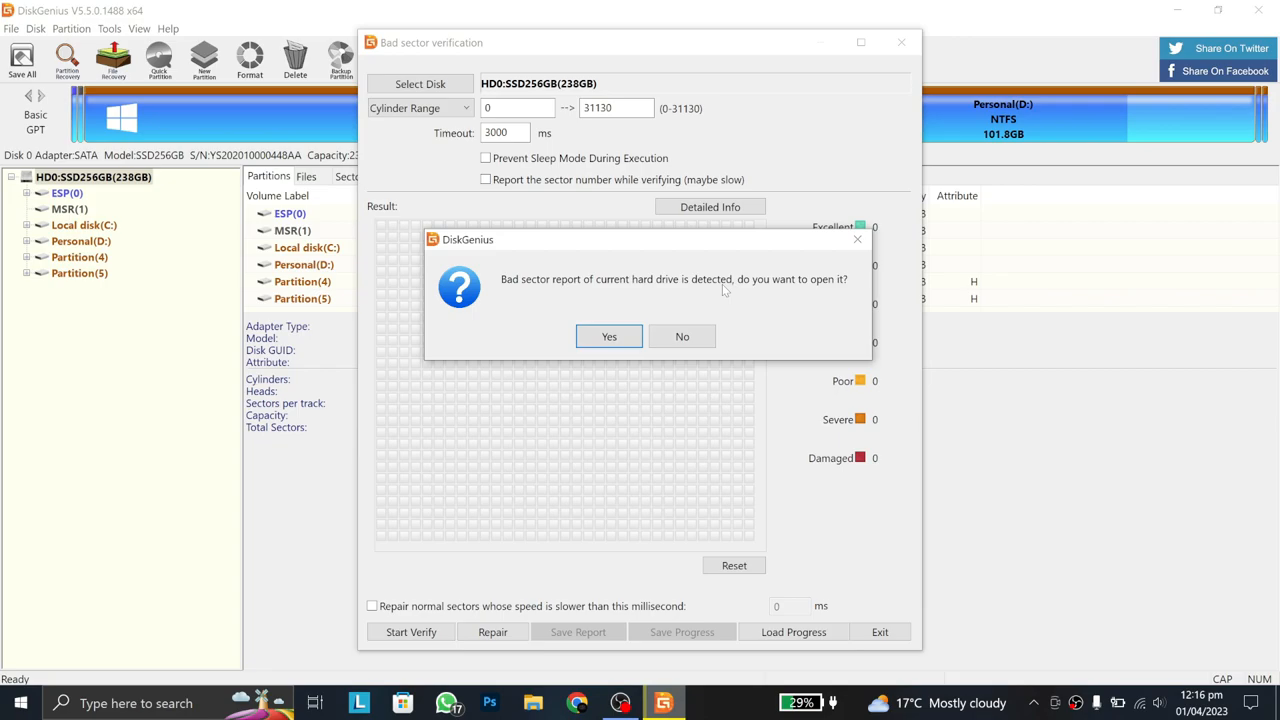
Load the existing bad sector report showing 20080 excellent and 10942 good sectors.
{"action": "left_click", "coordinate": [682, 336]}
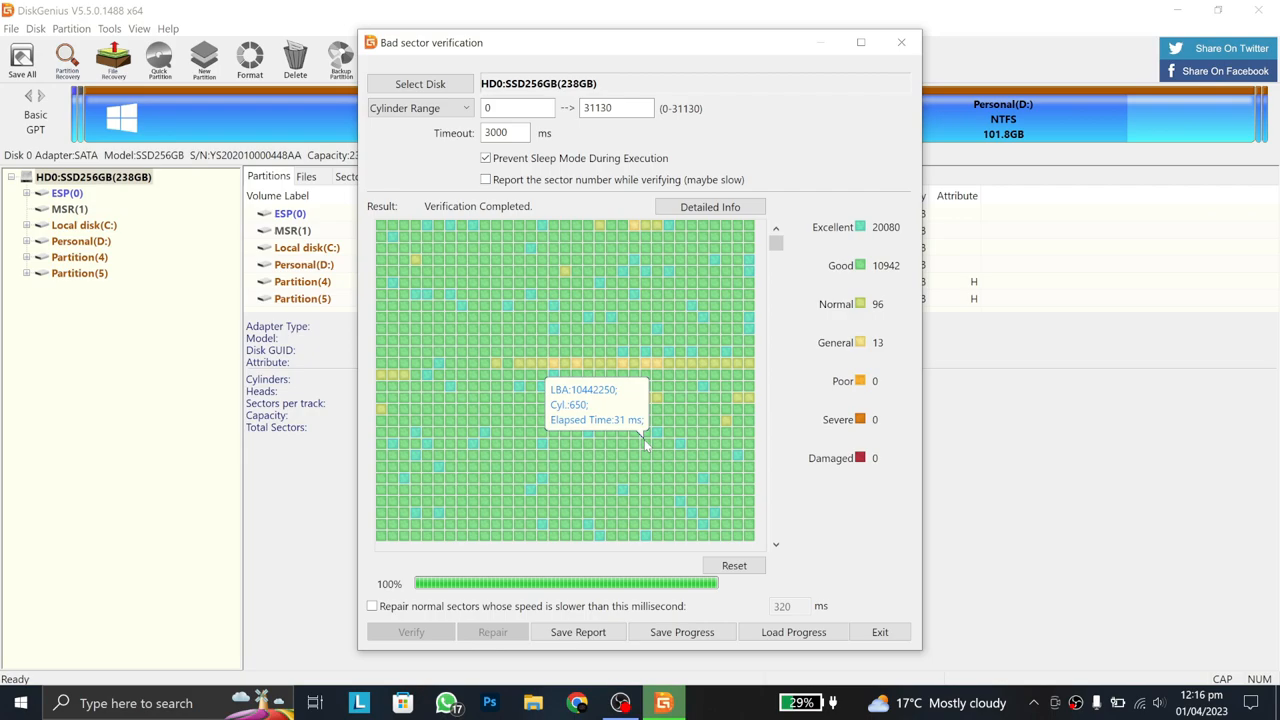
{"action": "mouse_move", "coordinate": [840, 305]}
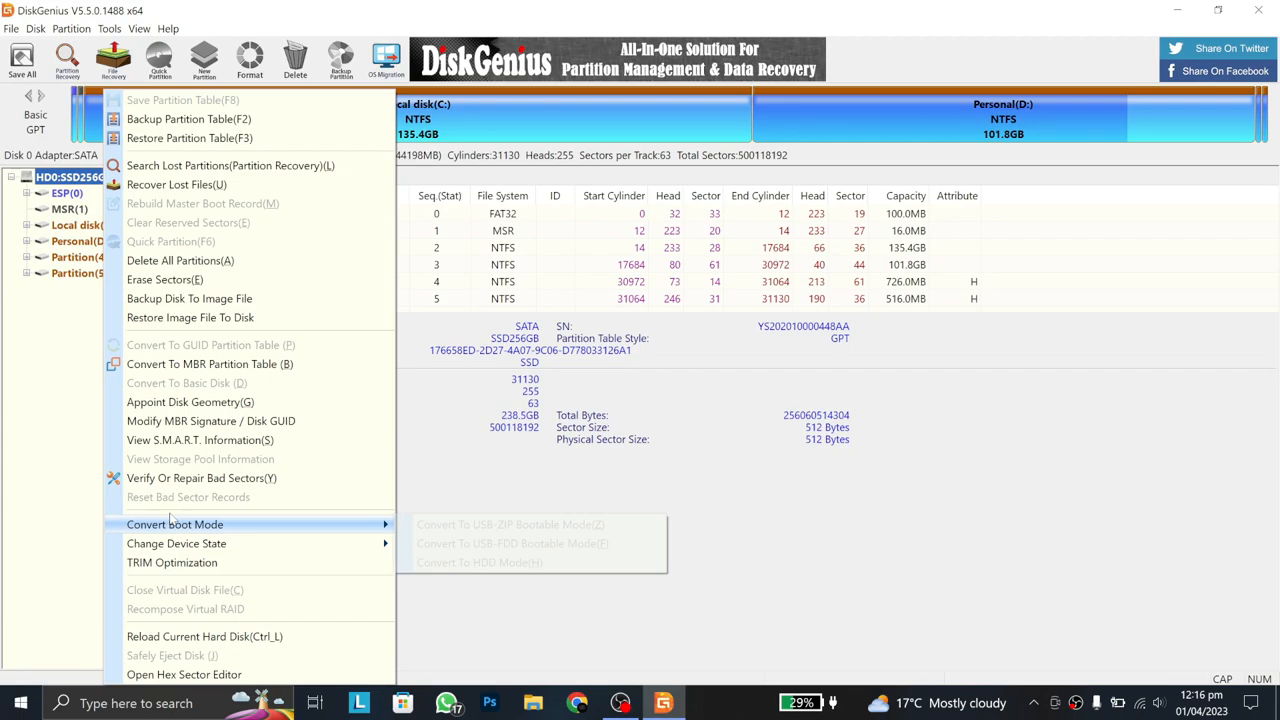
Start a fresh bad sector verification scan of the 238GB SSD.
{"action": "left_click", "coordinate": [201, 478]}
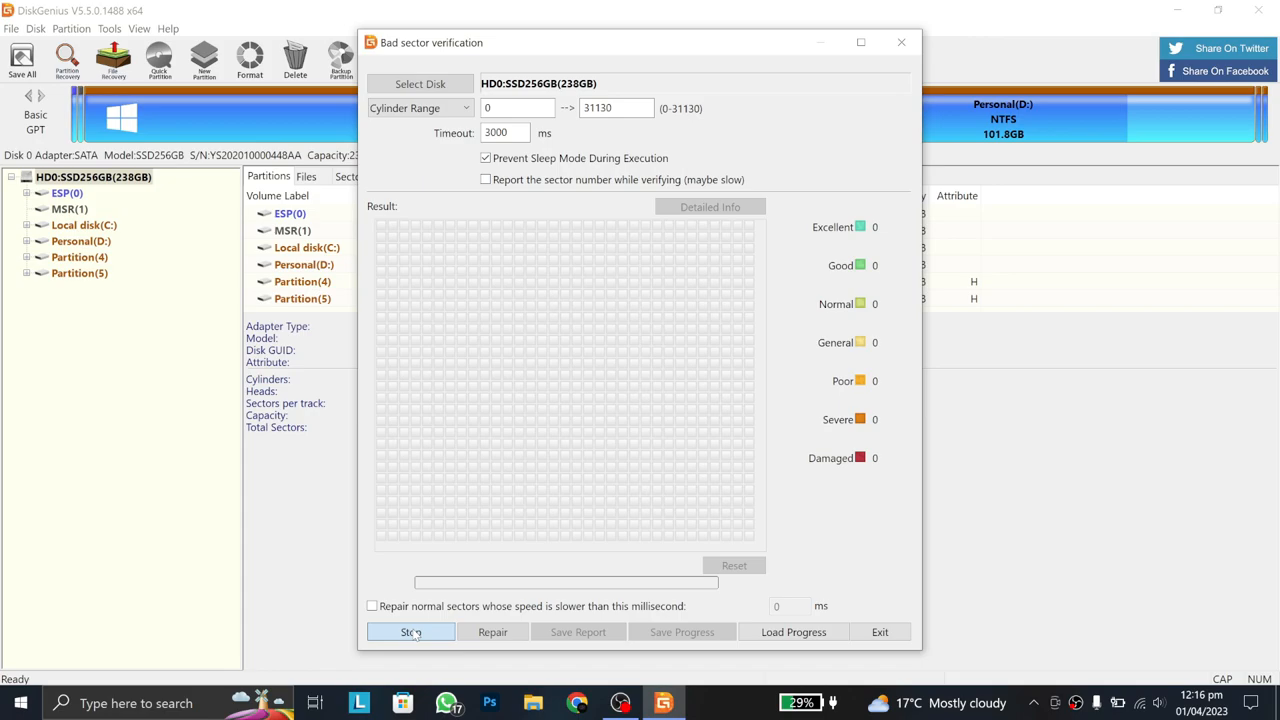
{"action": "left_click", "coordinate": [410, 631]}
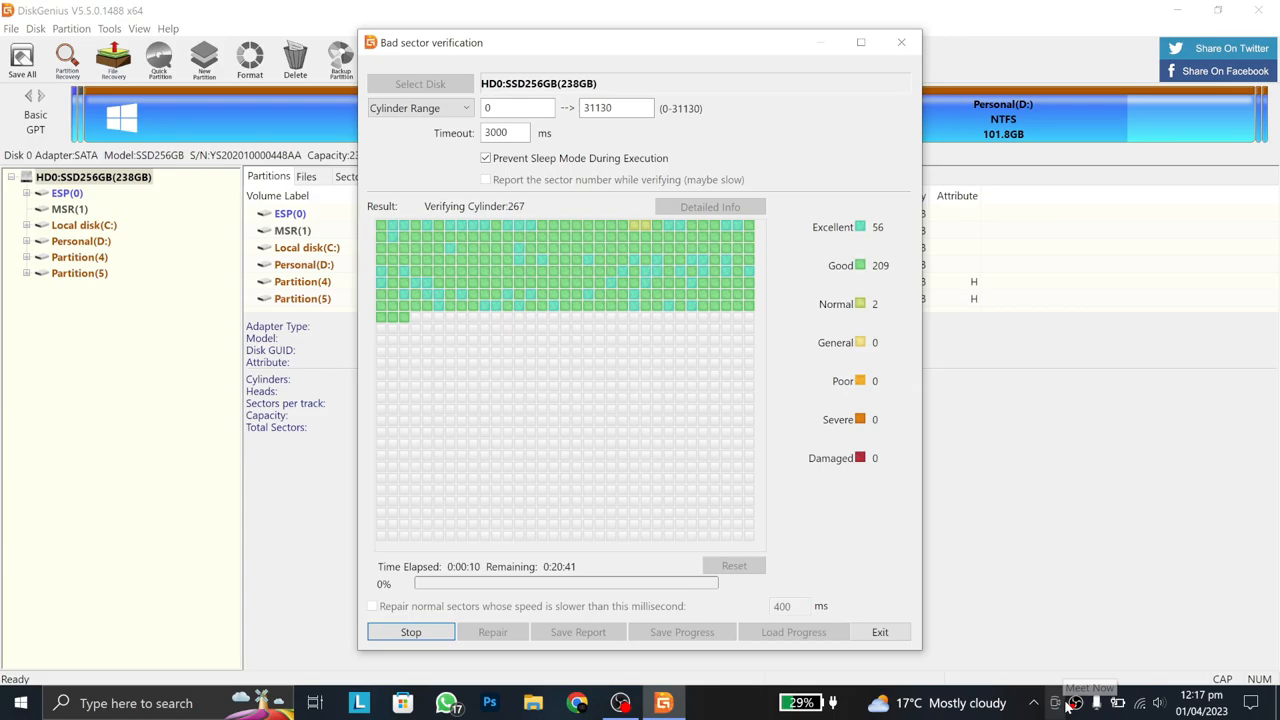